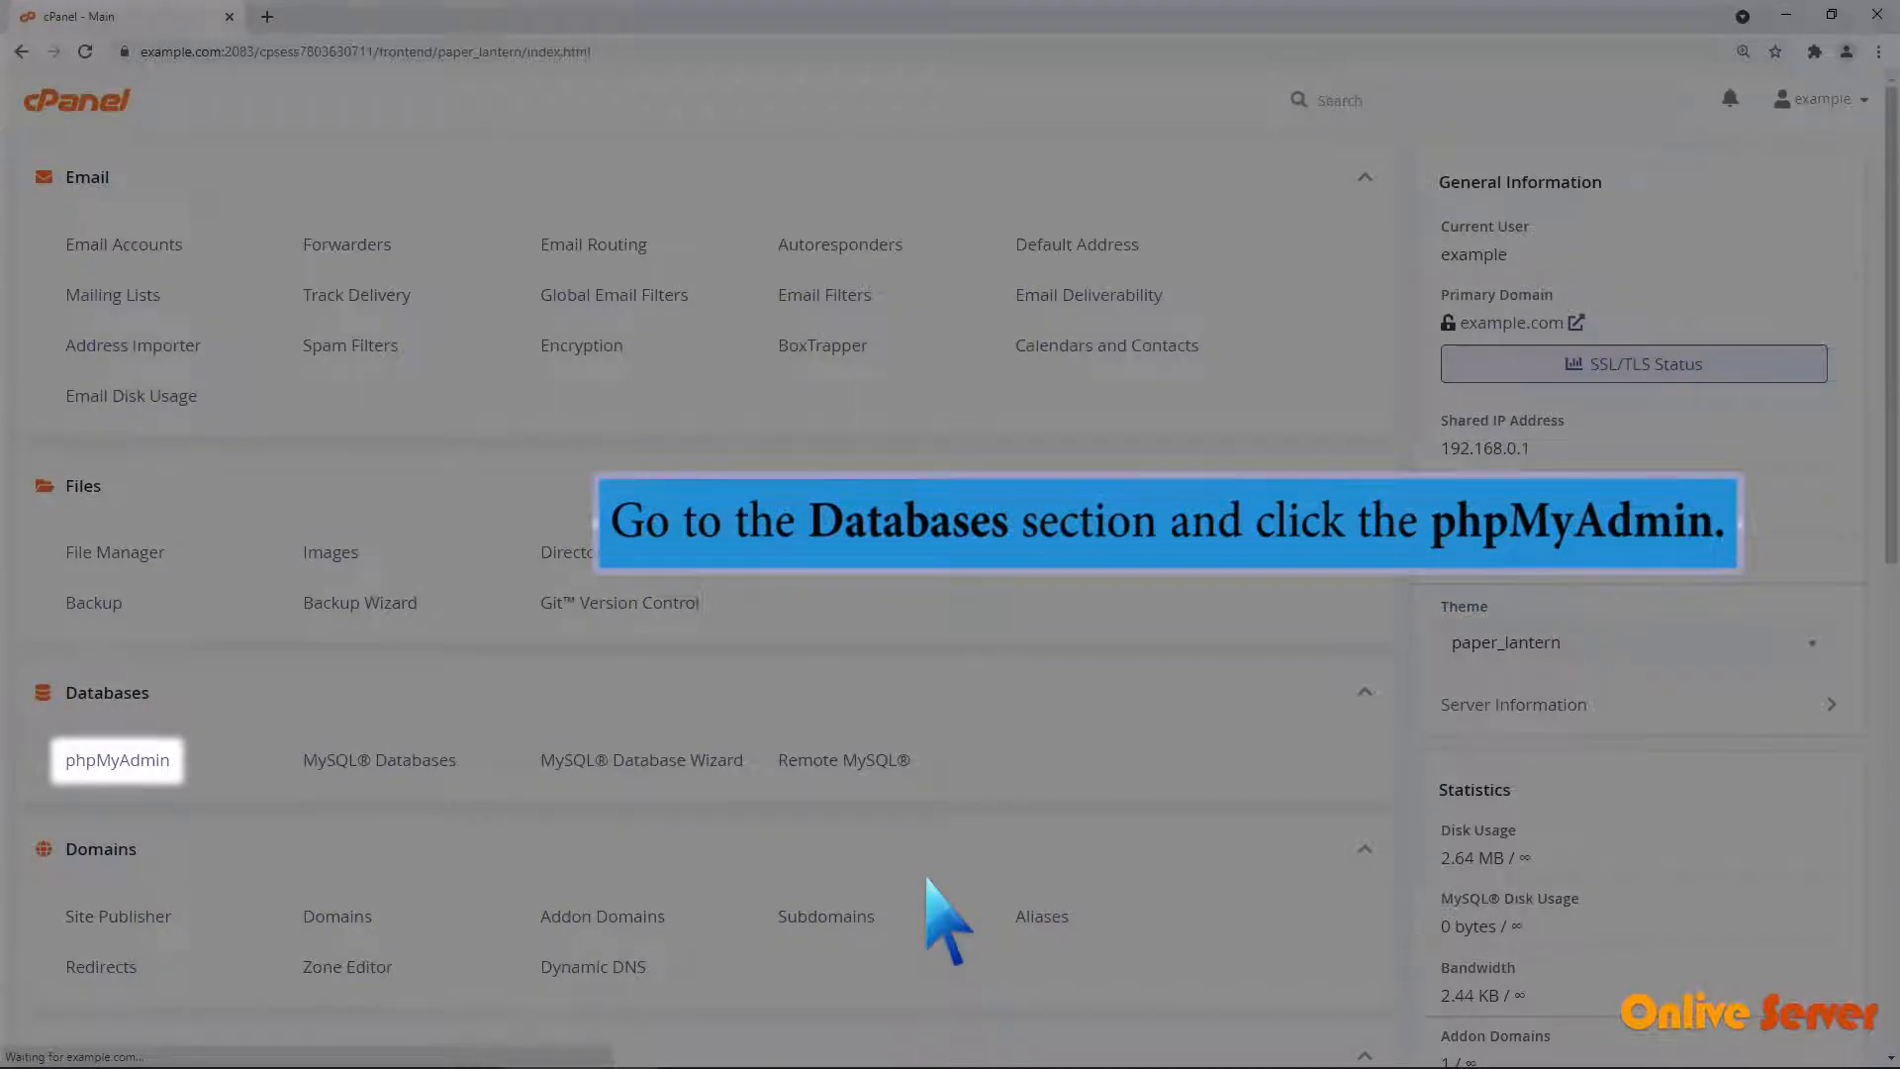
# - Launch phpMyAdmin from the hosting panel into its own browser tab
pyautogui.click(117, 760)
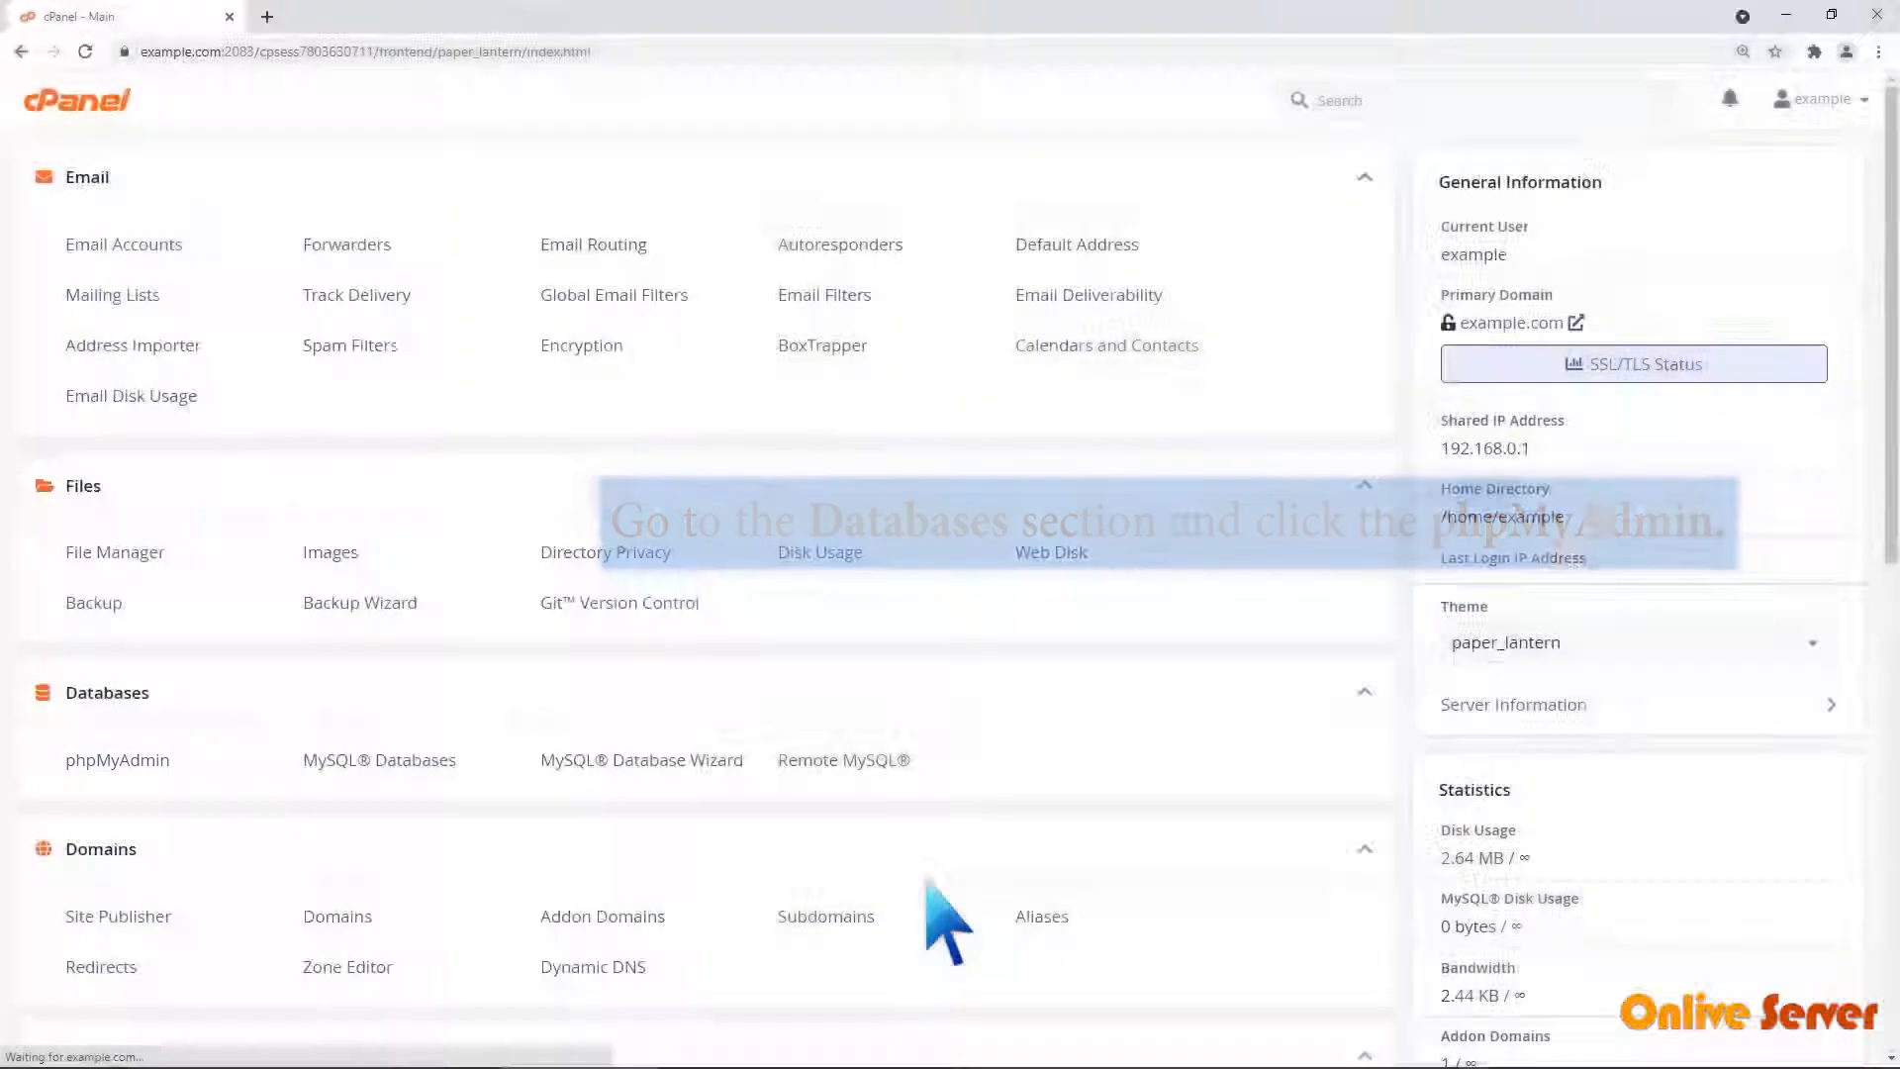
pyautogui.click(117, 760)
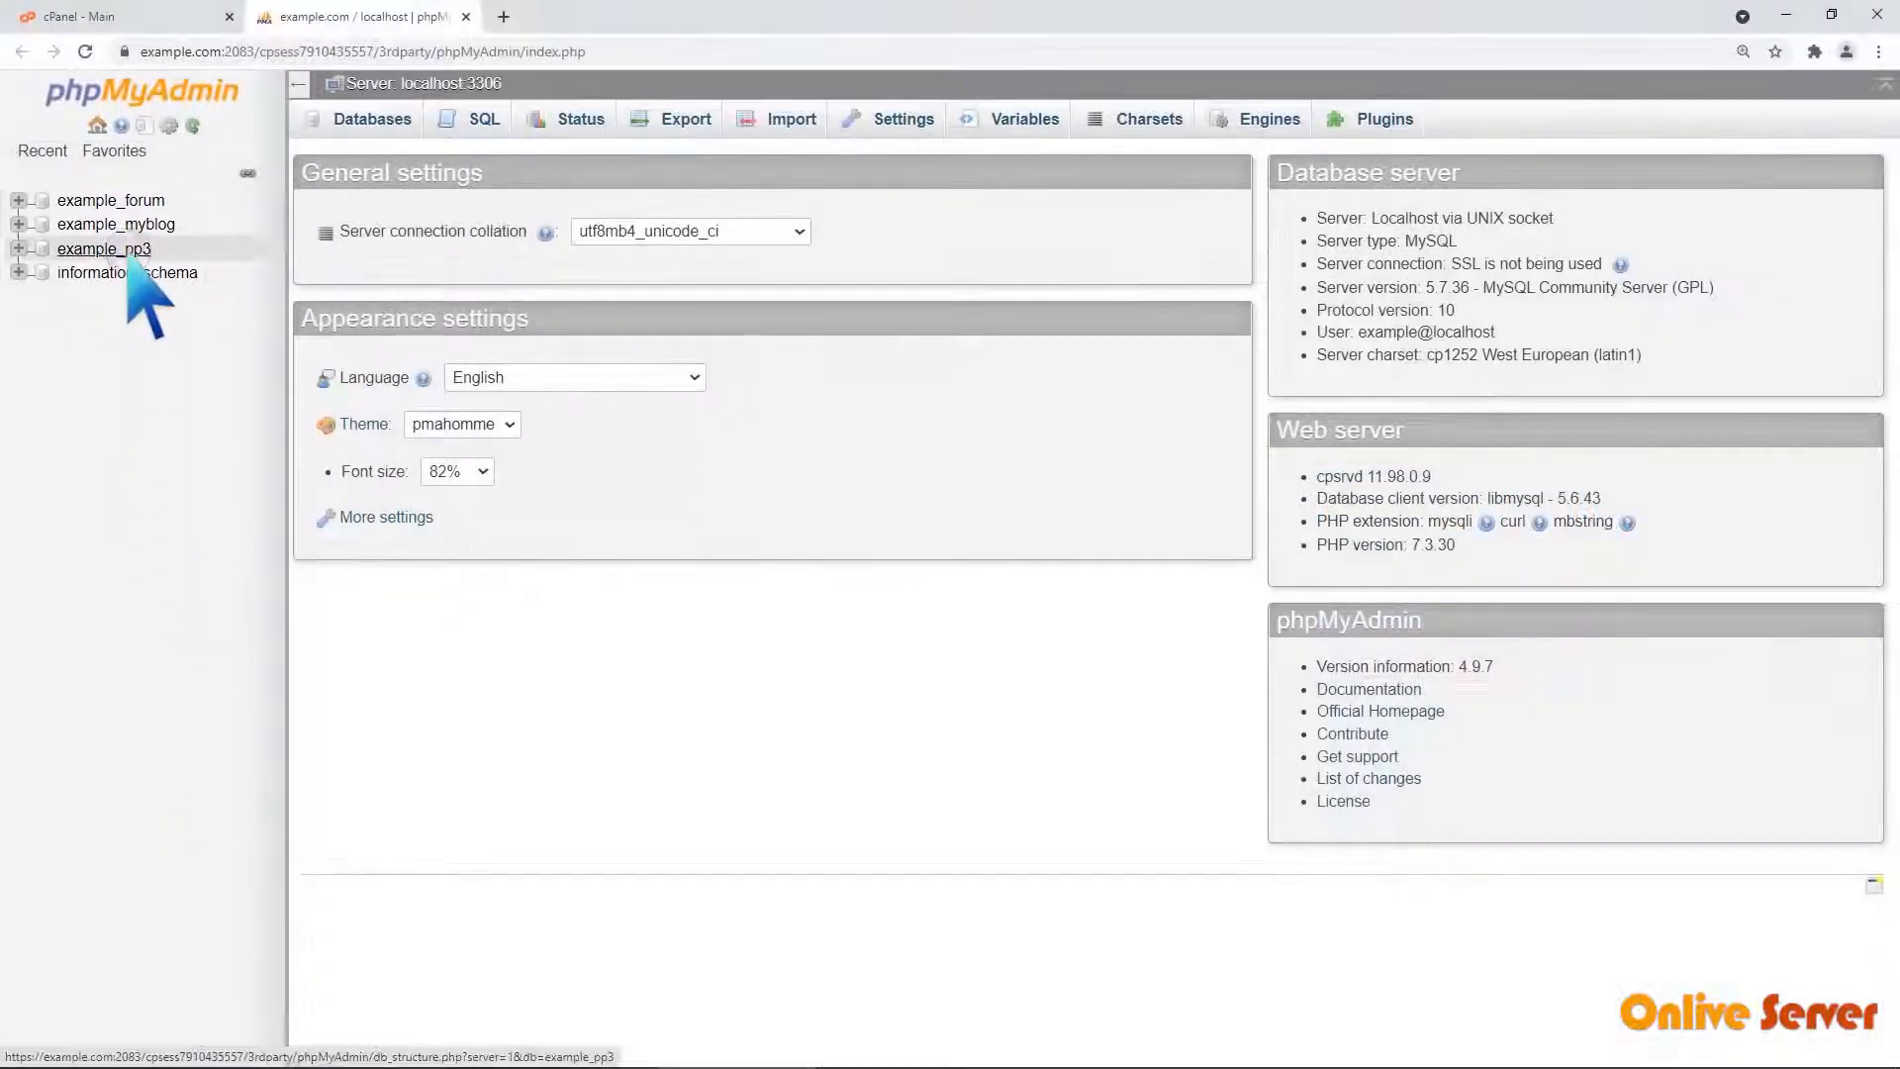
# - Select example_pp3 in the navigation panel to show its phpbb tables
pyautogui.click(105, 250)
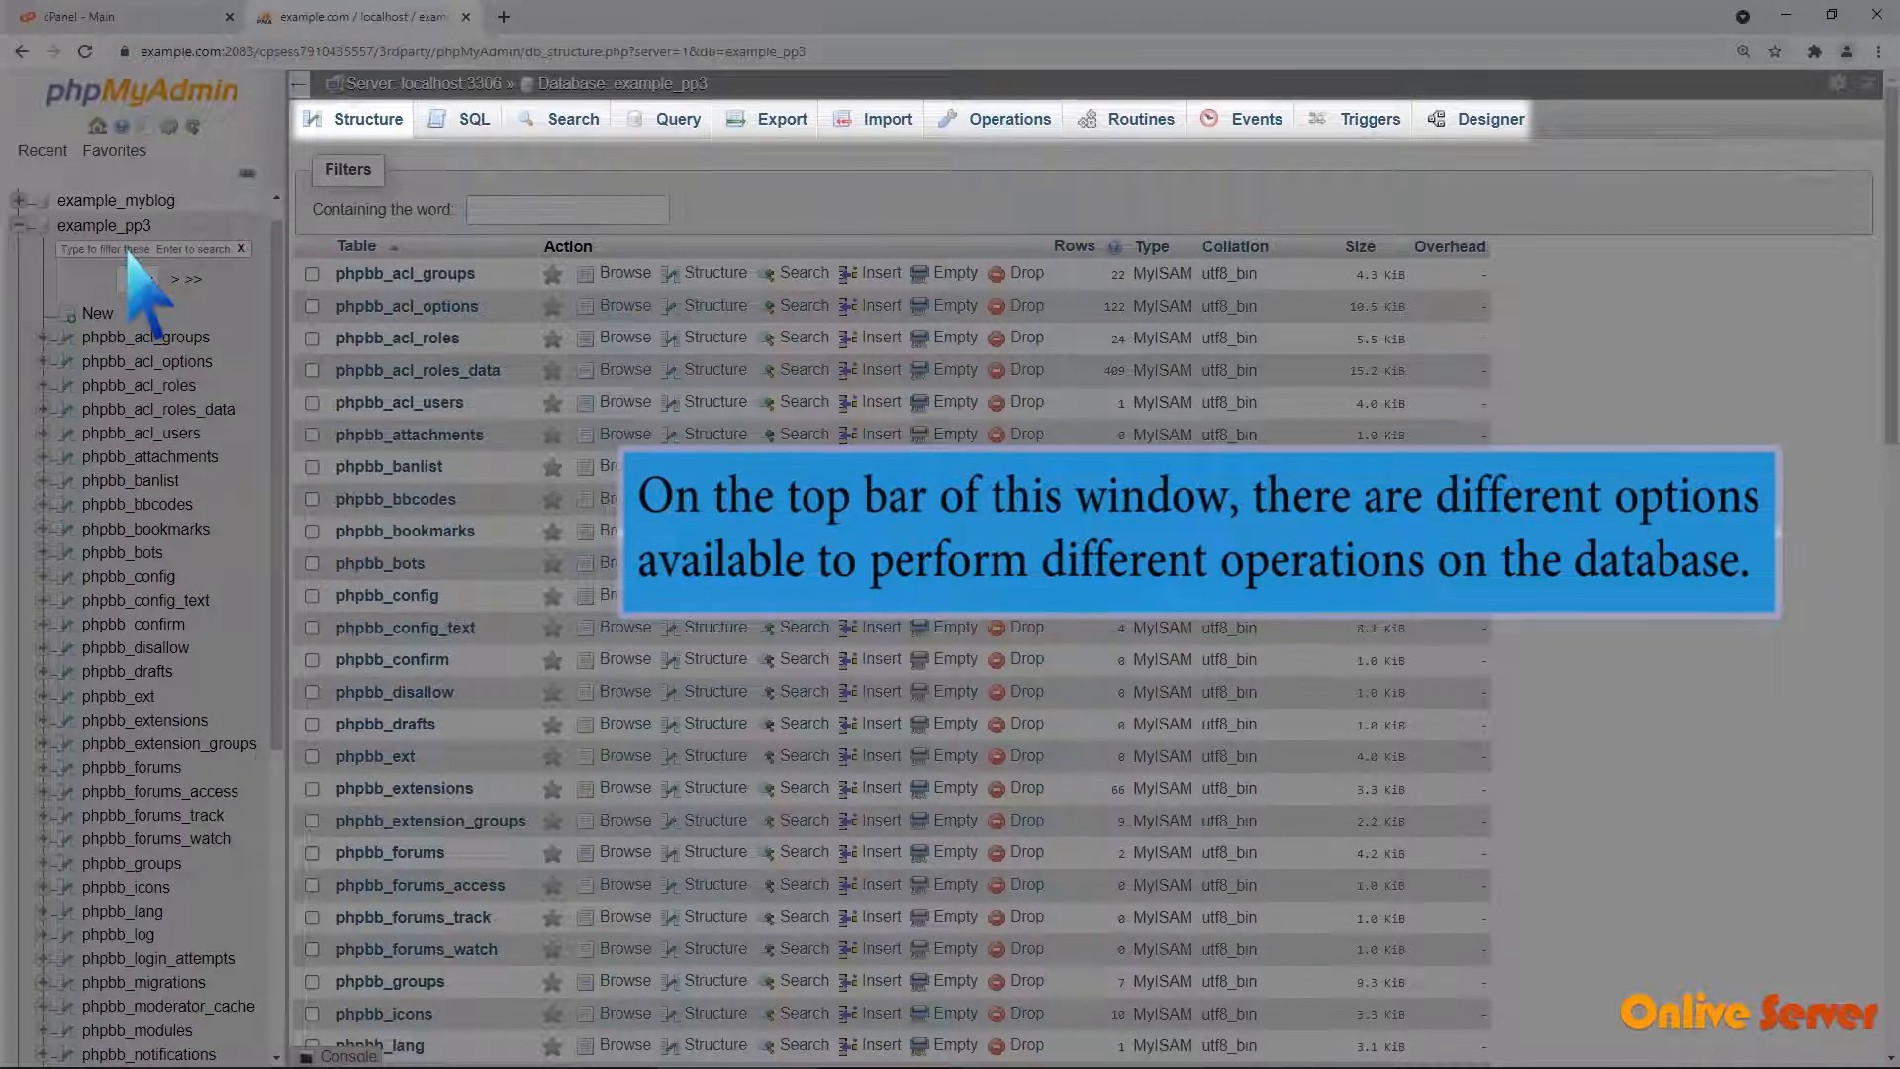
pyautogui.click(778, 119)
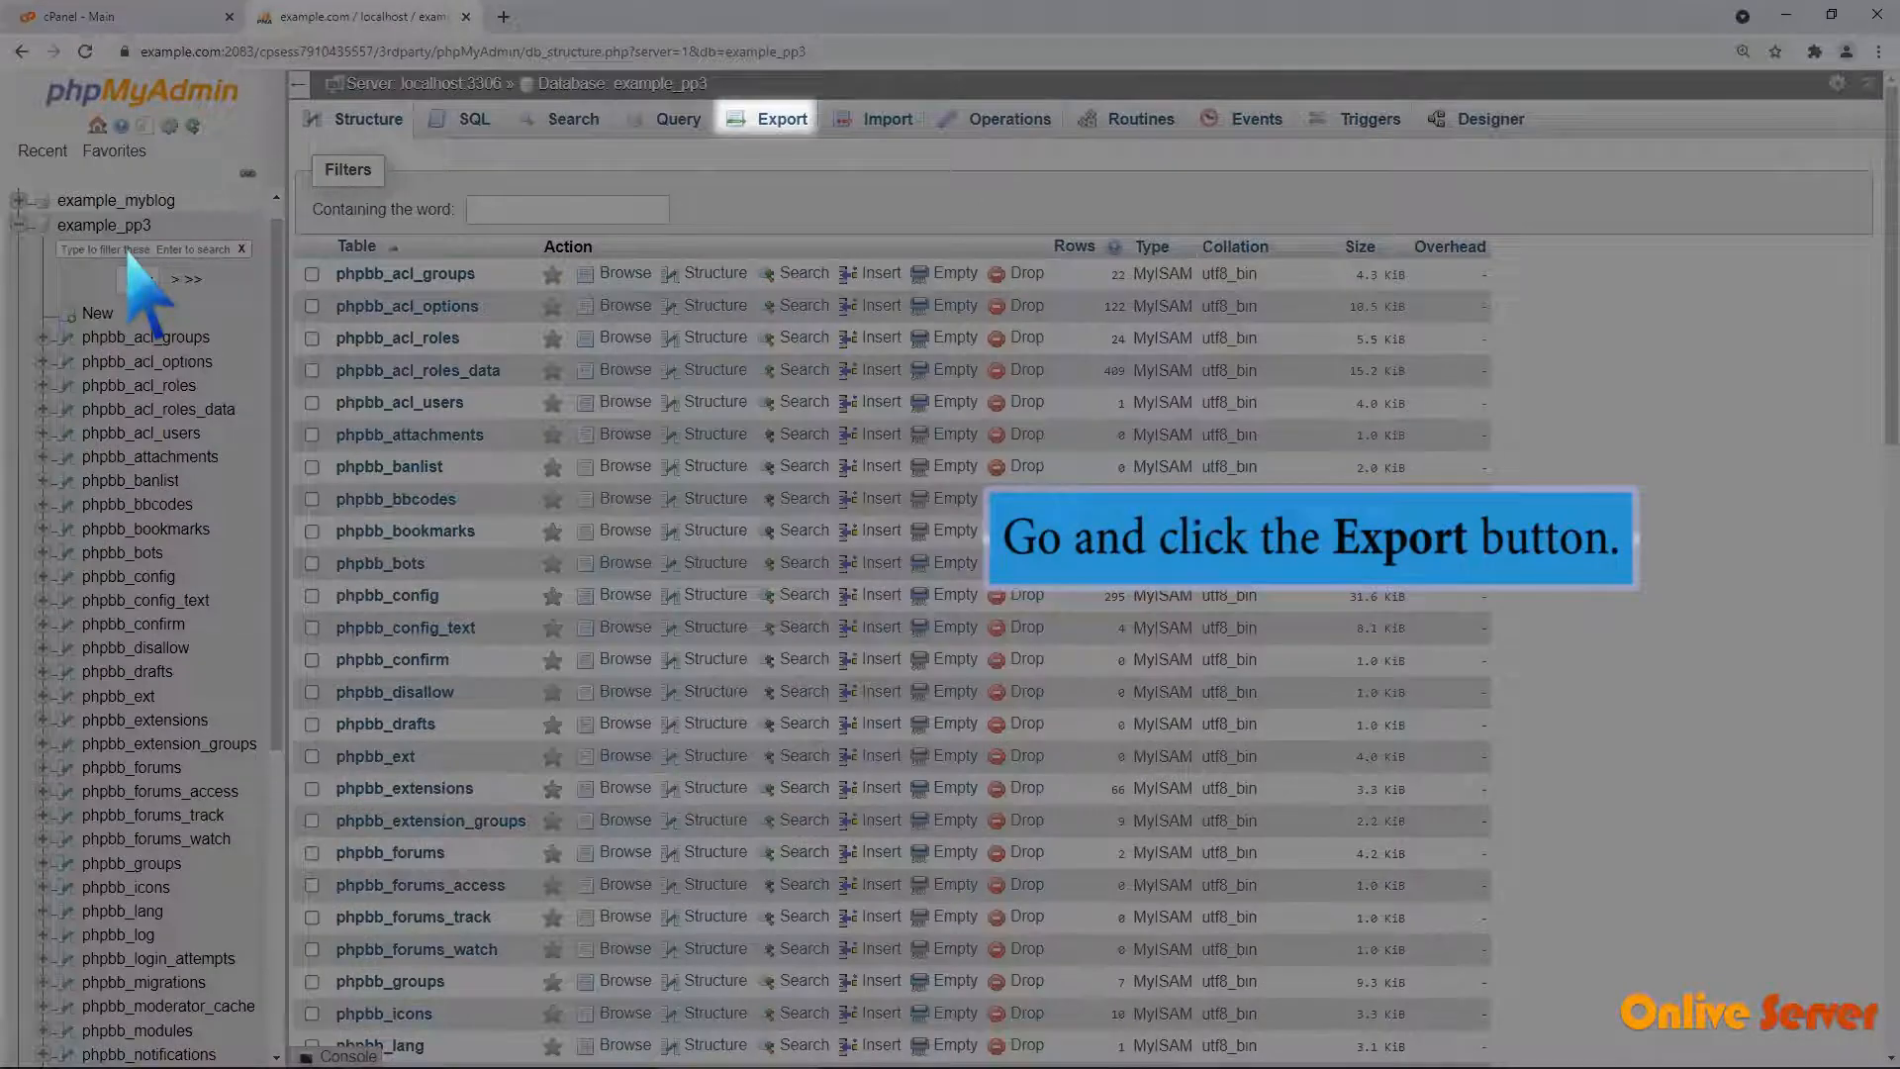
# - Run a Quick SQL export of example_pp3 so example_pp3.sql downloads
pyautogui.click(784, 119)
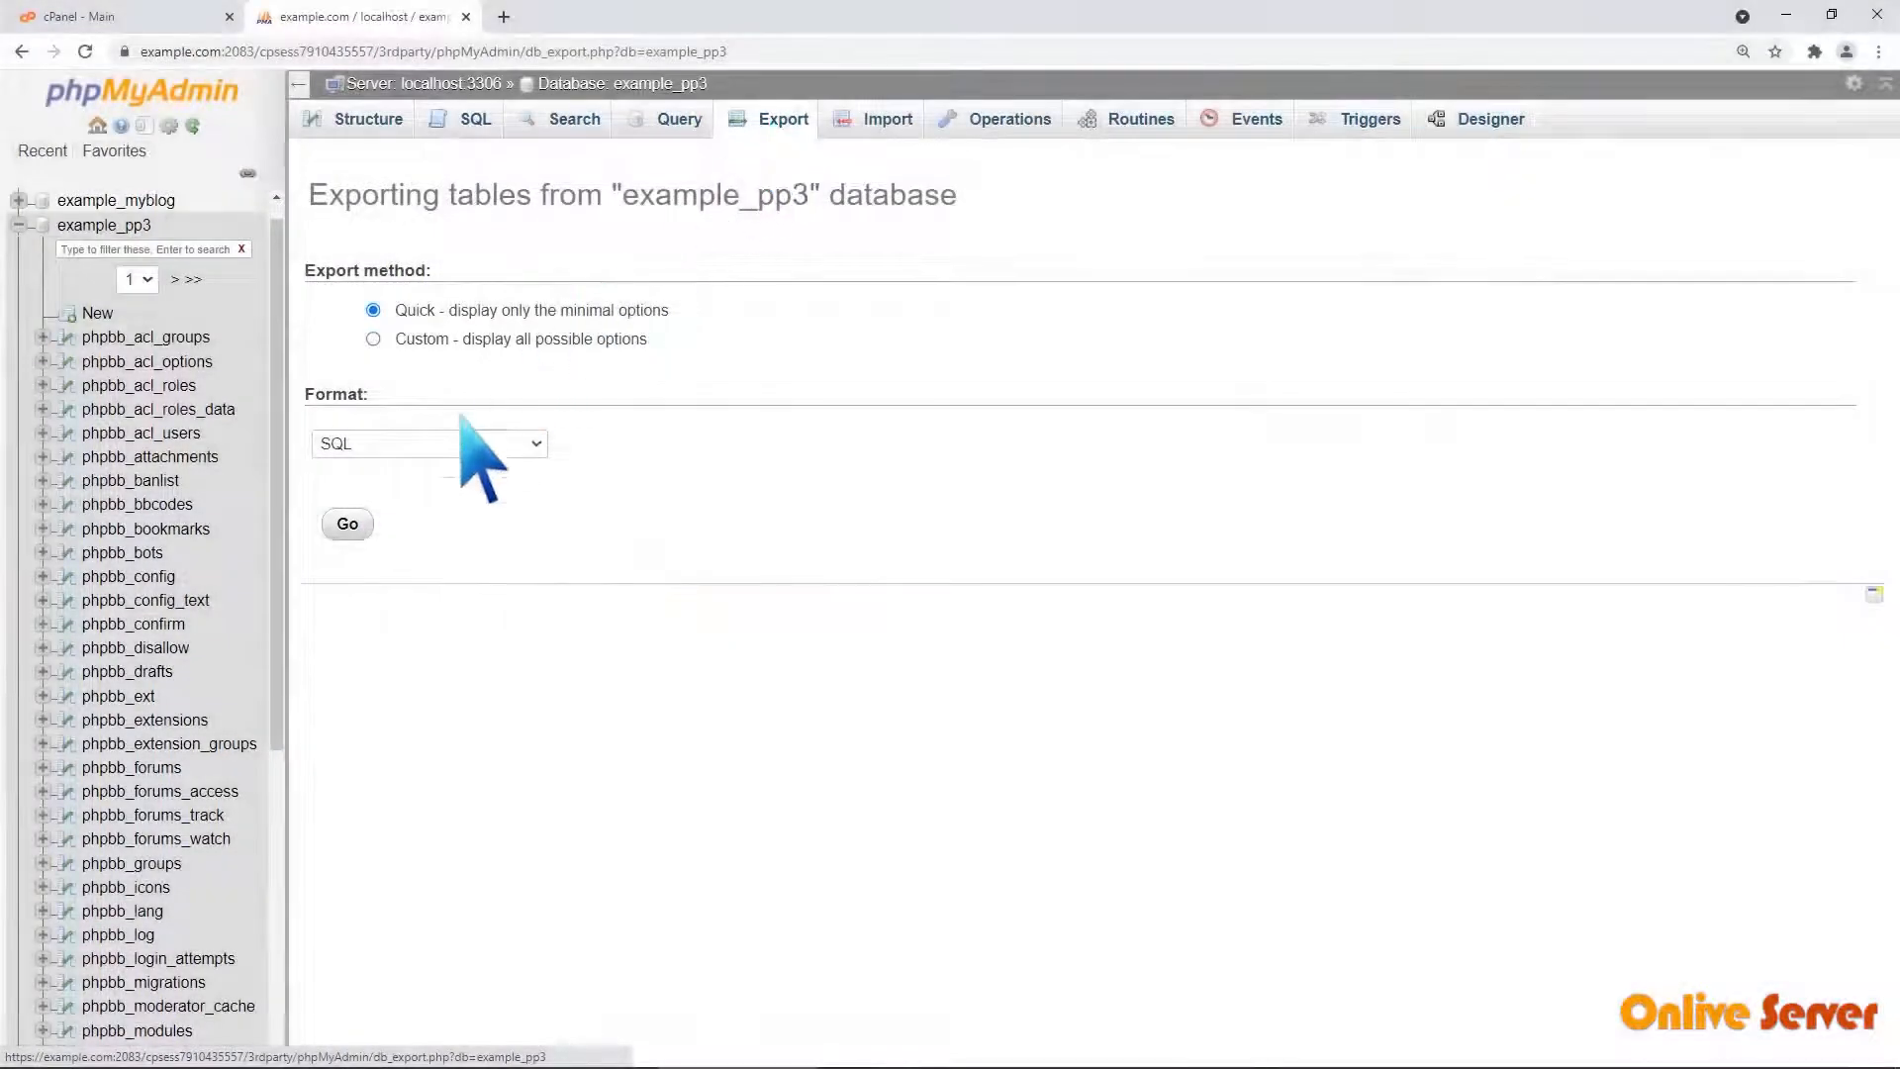
pyautogui.click(348, 523)
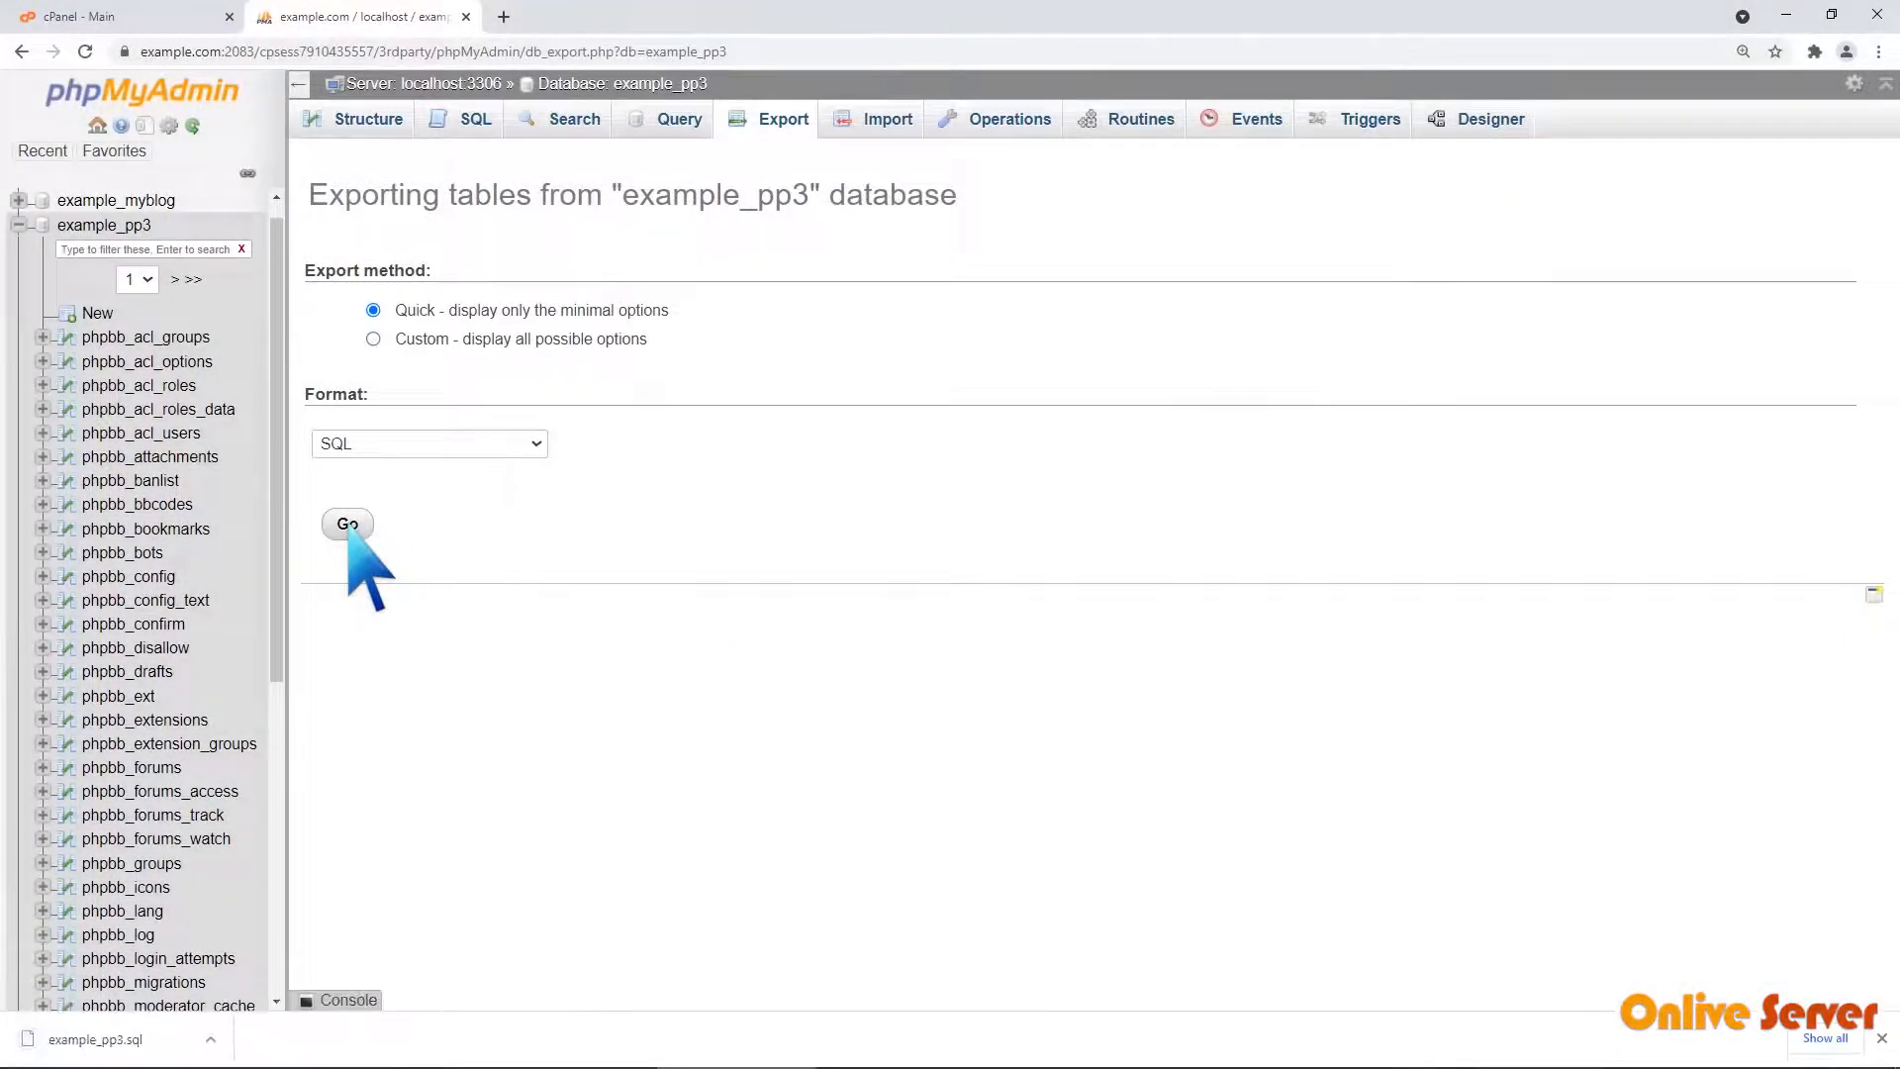
pyautogui.click(346, 523)
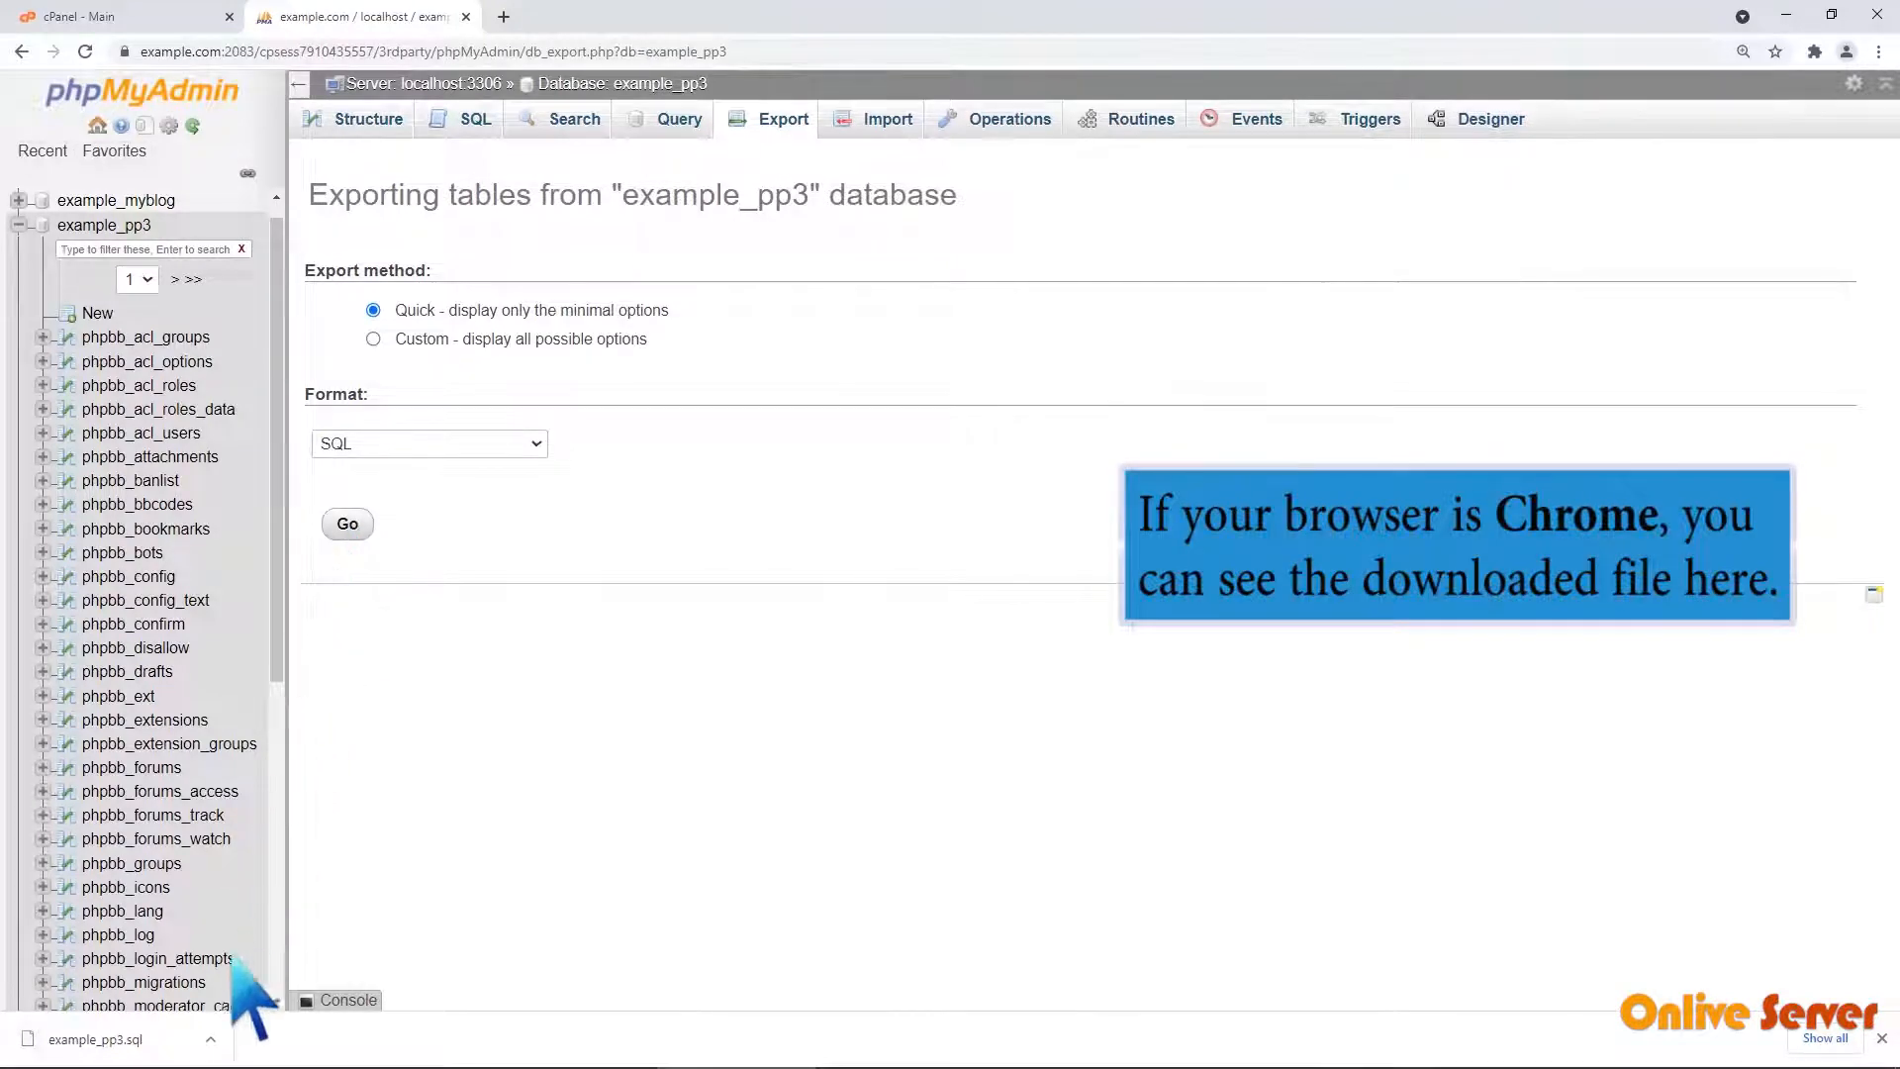